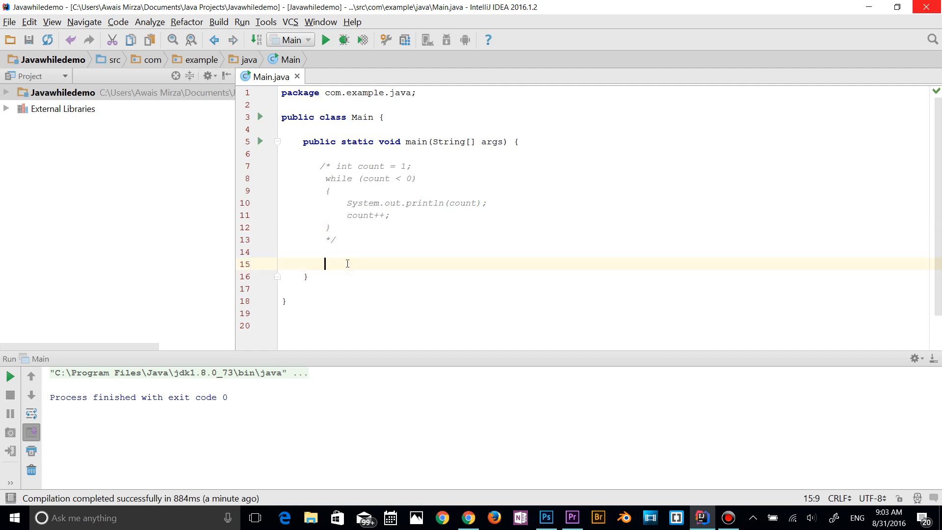
mouse_move(343, 182)
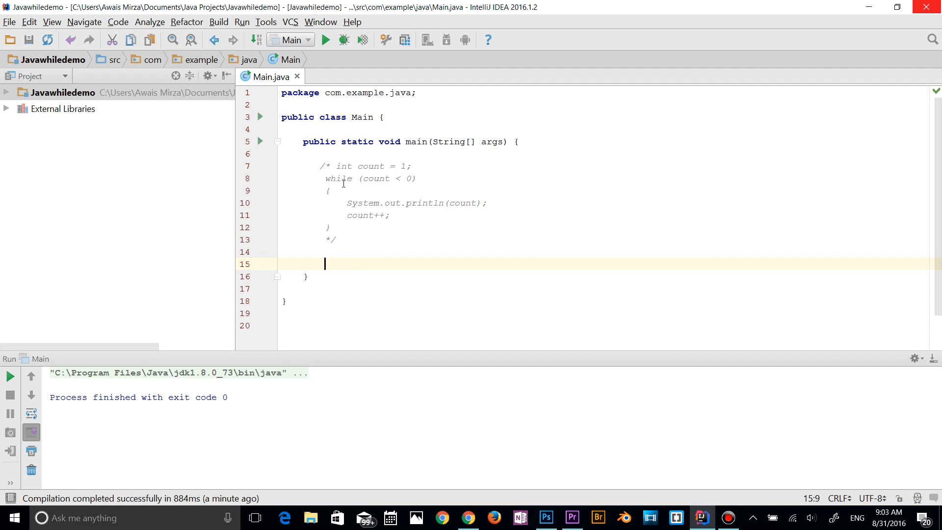
mouse_move(330, 166)
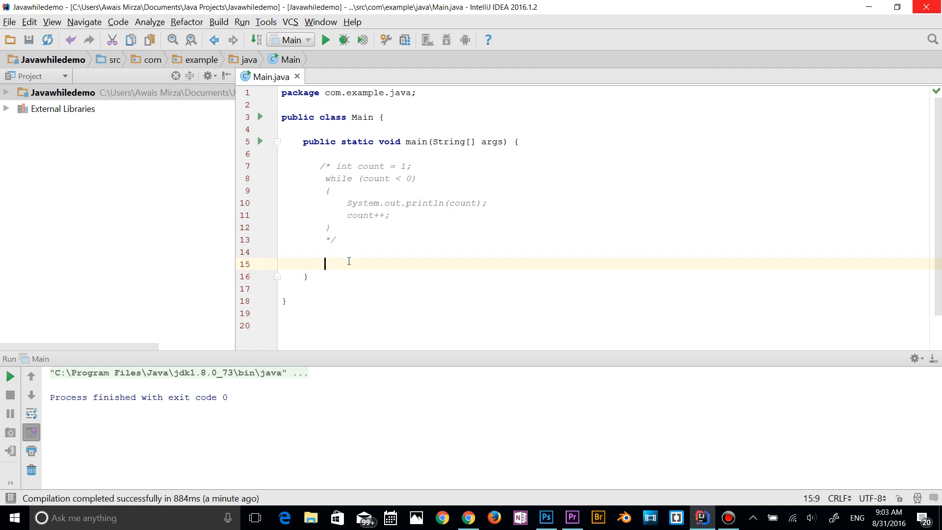
mouse_move(357, 261)
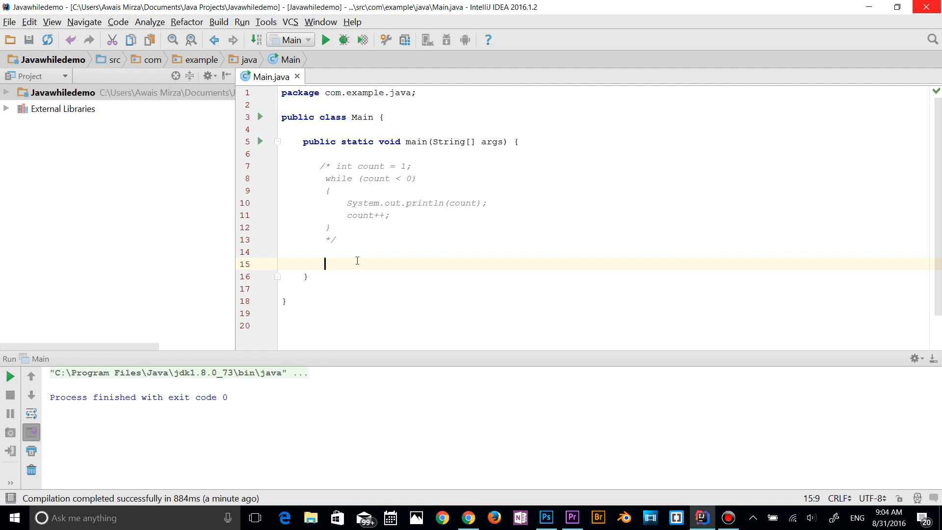
Step: Write a do block with int x = 1 and a sout print of x, ending while (x < 0);
text(do {)
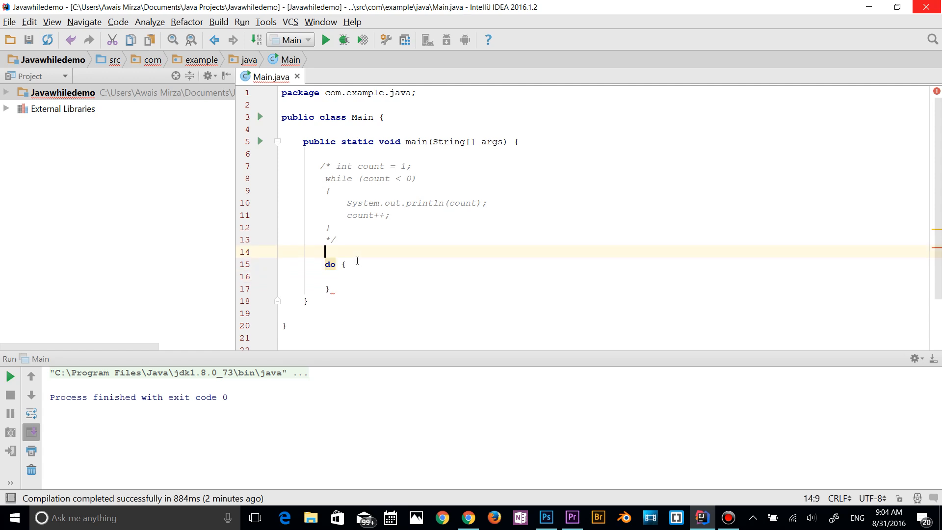
text(int)
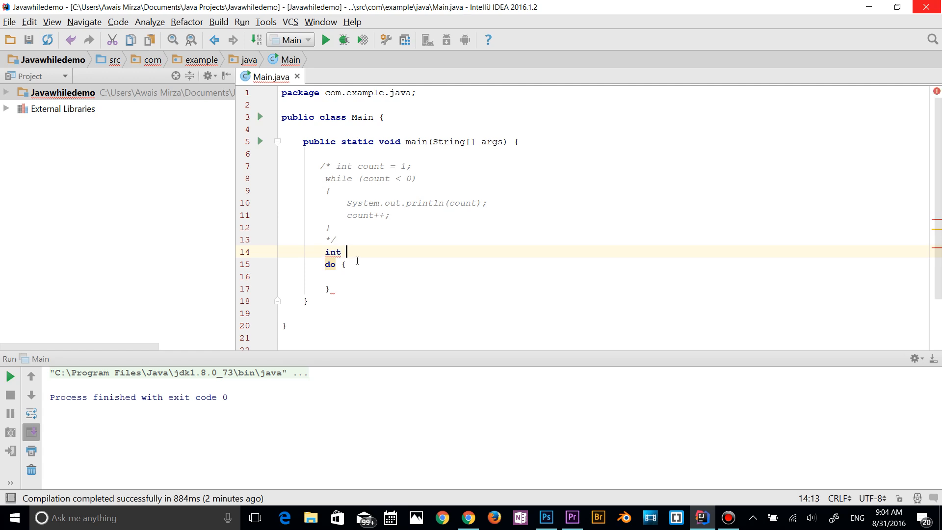
text(y)
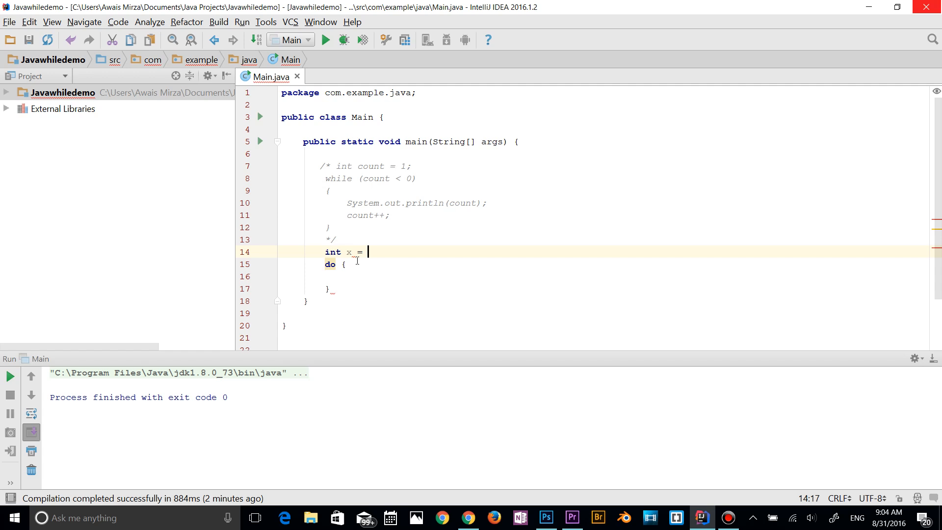
text(1;)
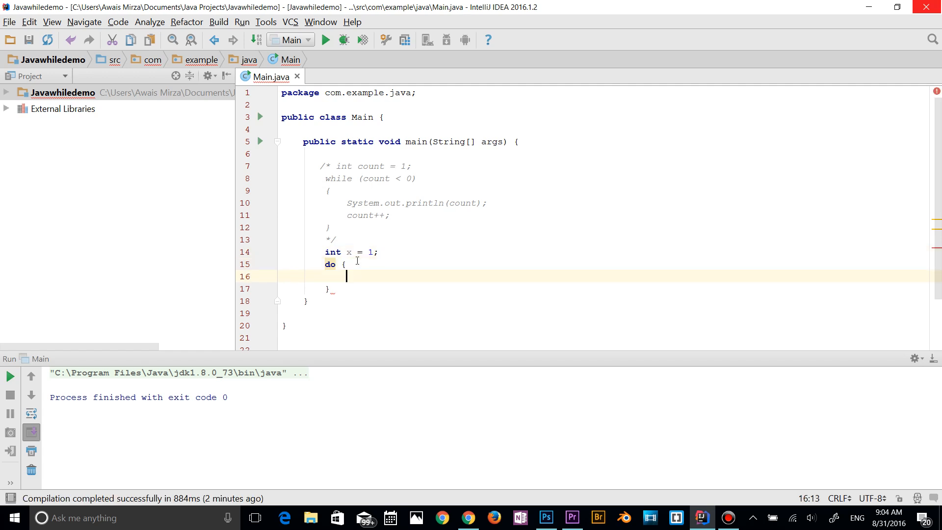
text(sou)
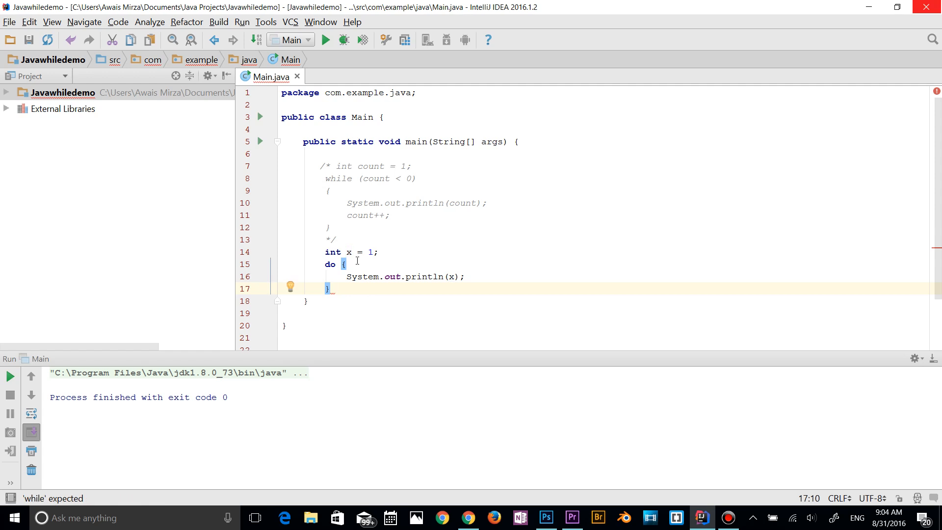
text(while ())
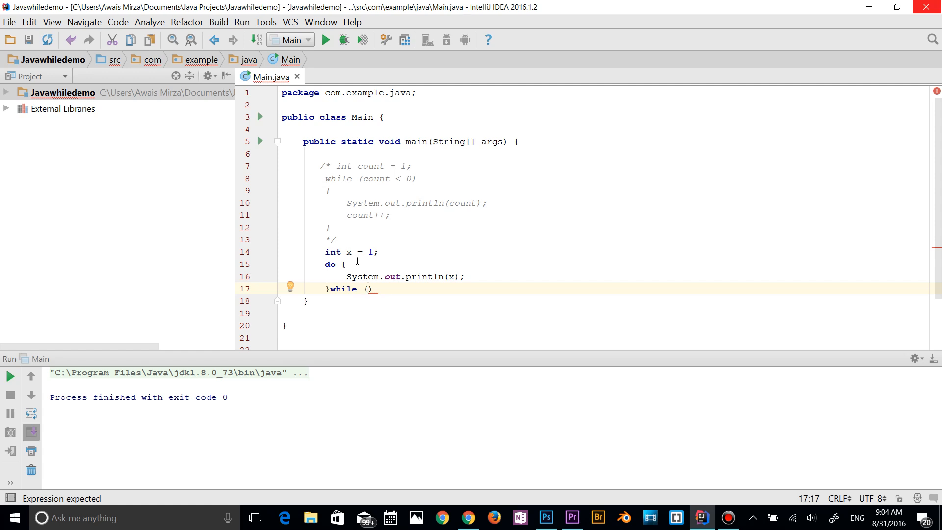
text(x < 1)
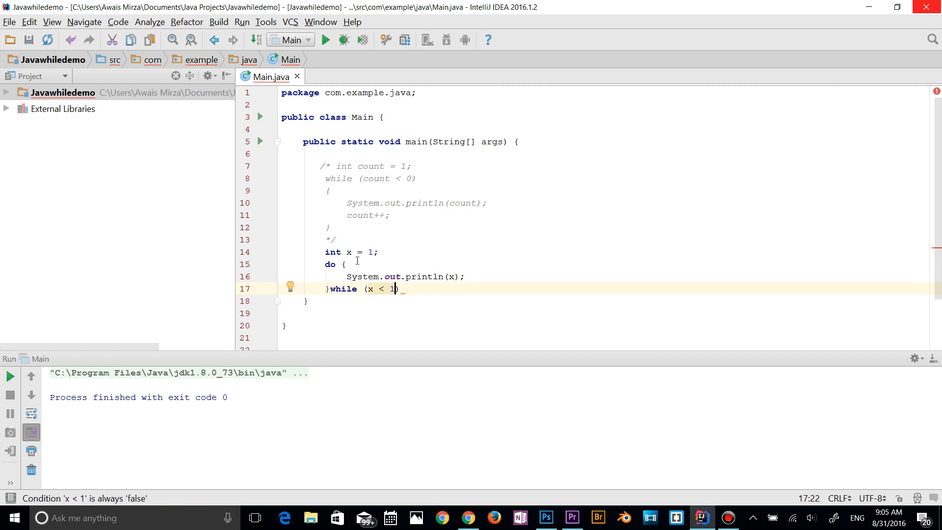
text(0)
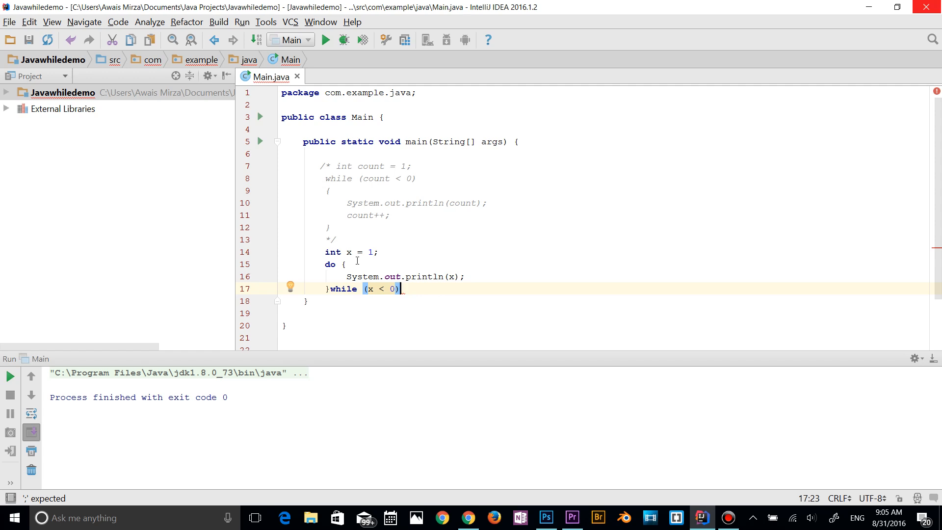
text(;)
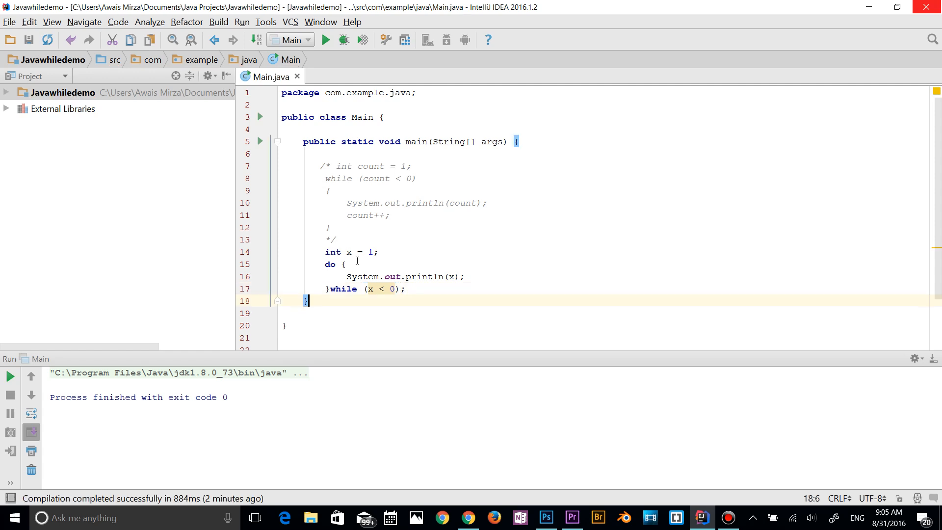
mouse_move(320, 54)
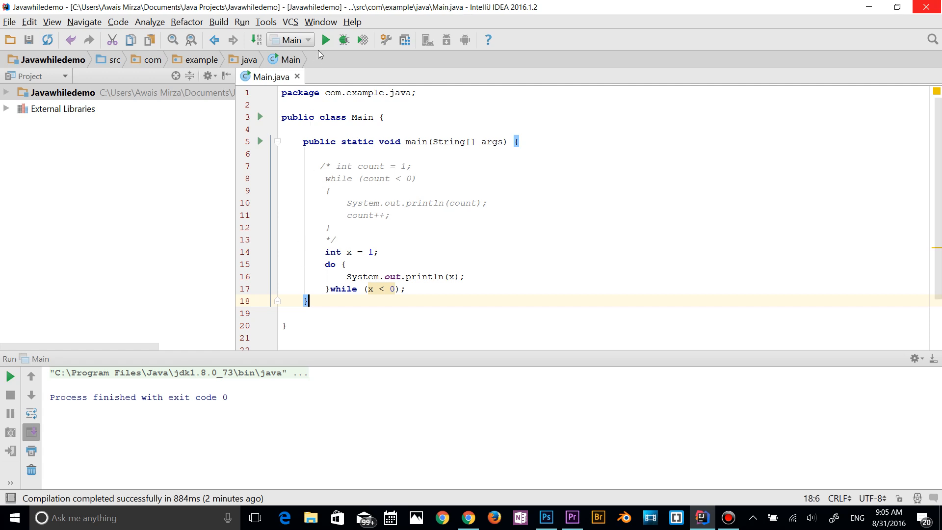
Step: Run Main from the toolbar Run button to see the do-while output of 1
click(329, 41)
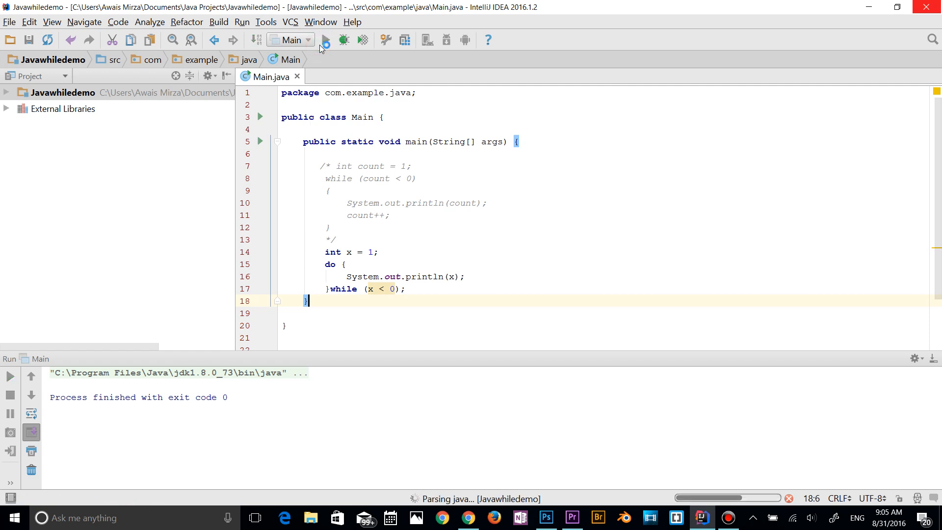
click(329, 39)
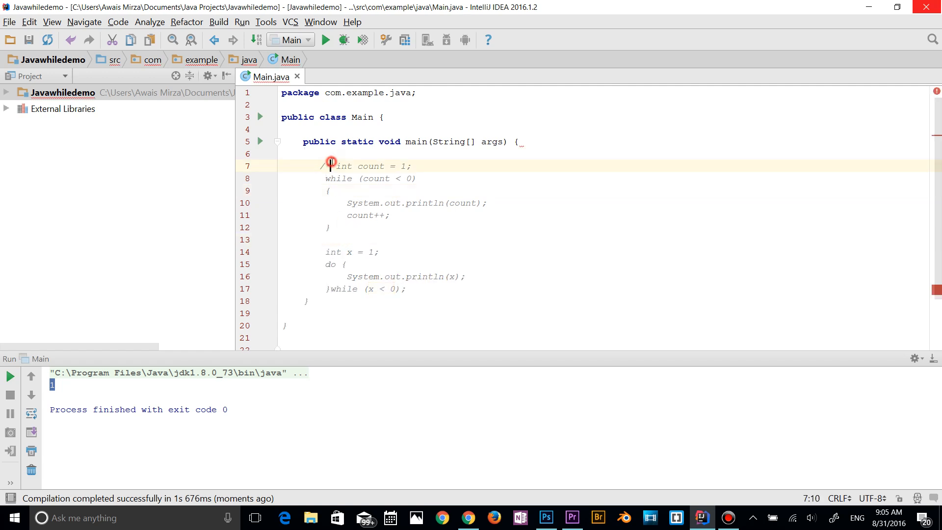
click(372, 238)
text(System.out.println();)
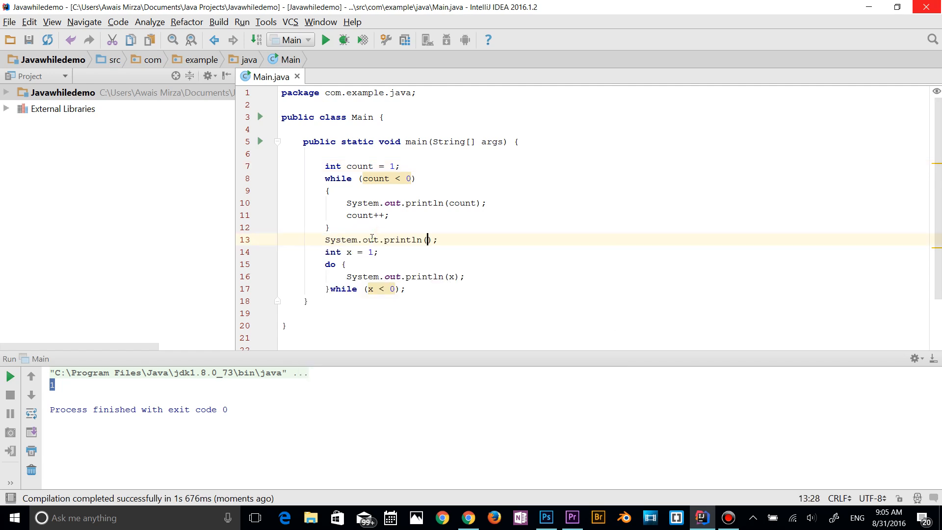
text(")
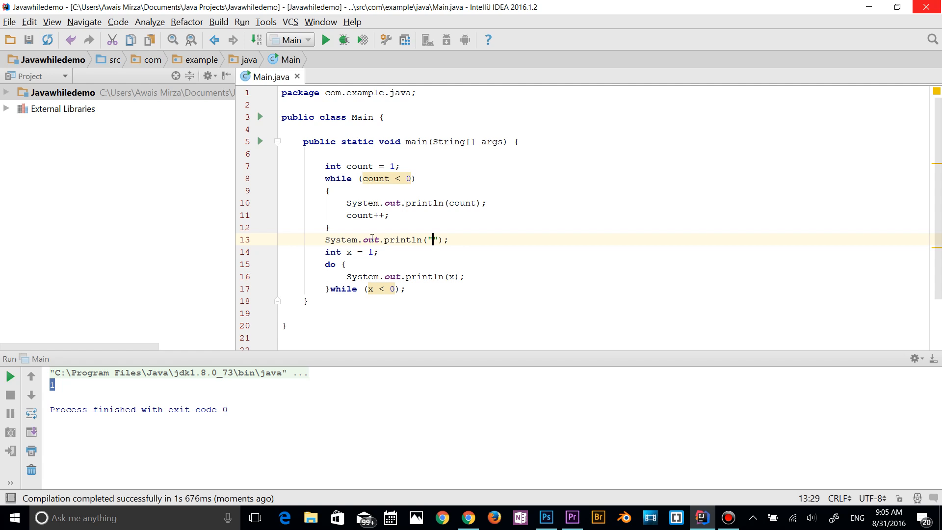
text(------------------------------)
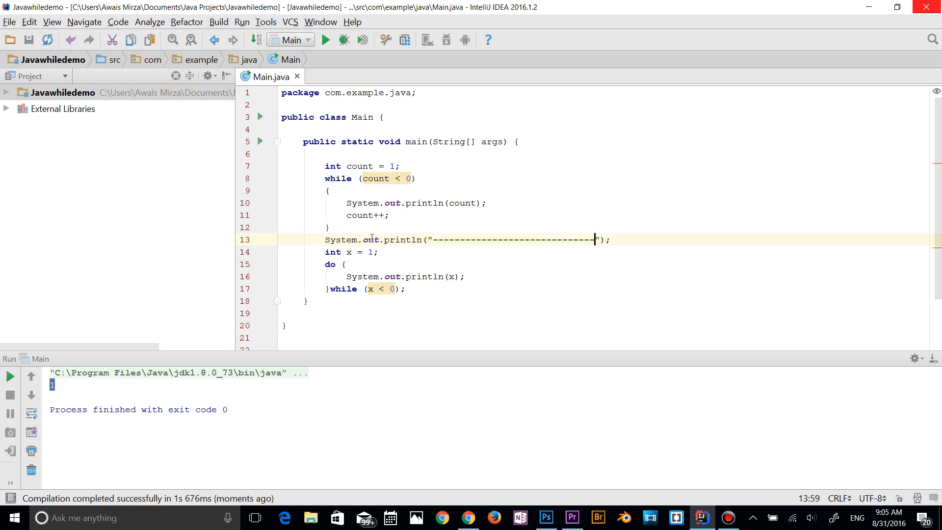
key(Enter)
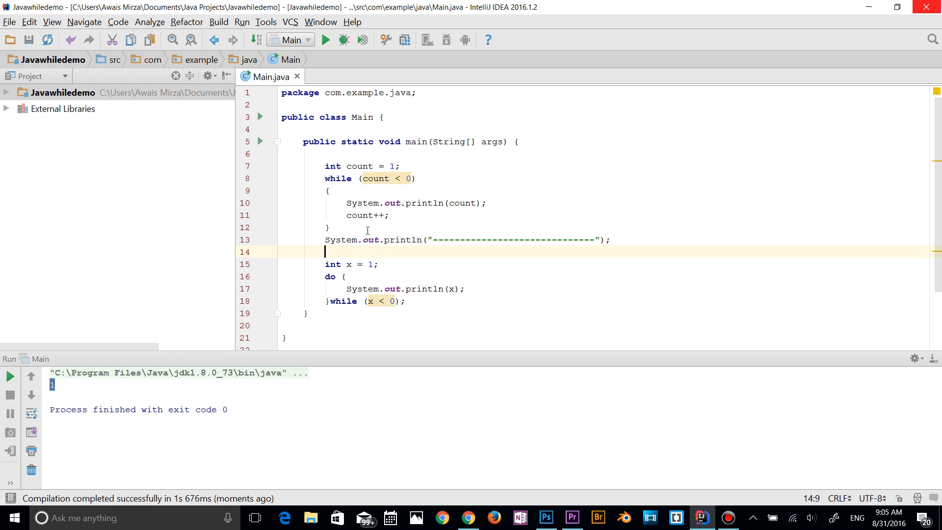
mouse_move(387, 270)
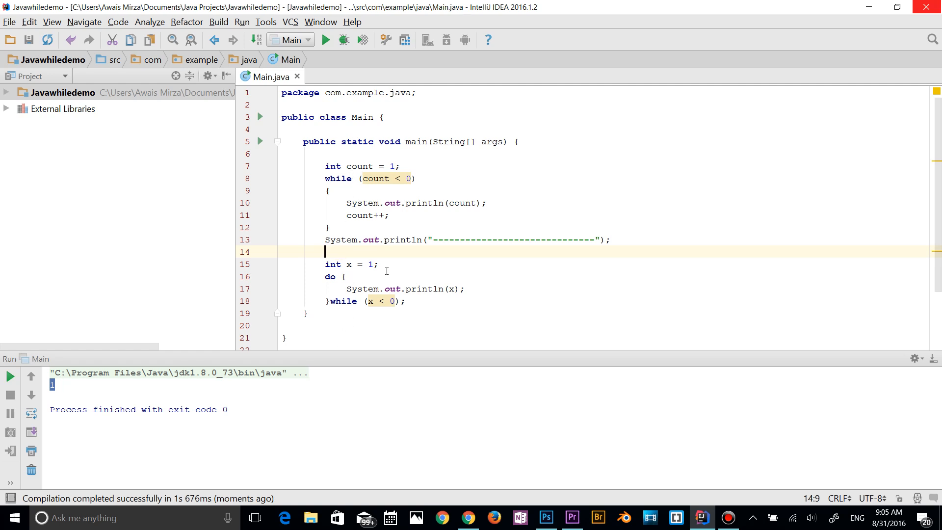
mouse_move(374, 190)
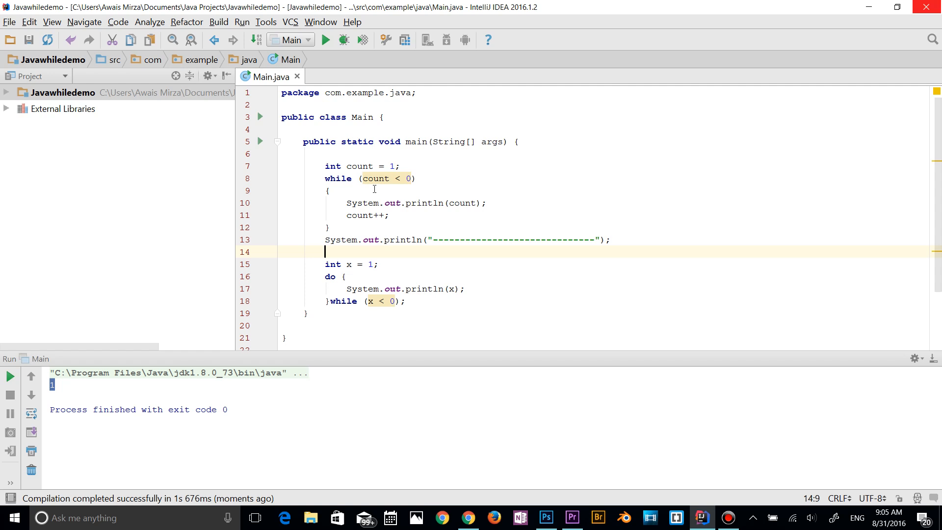
mouse_move(360, 166)
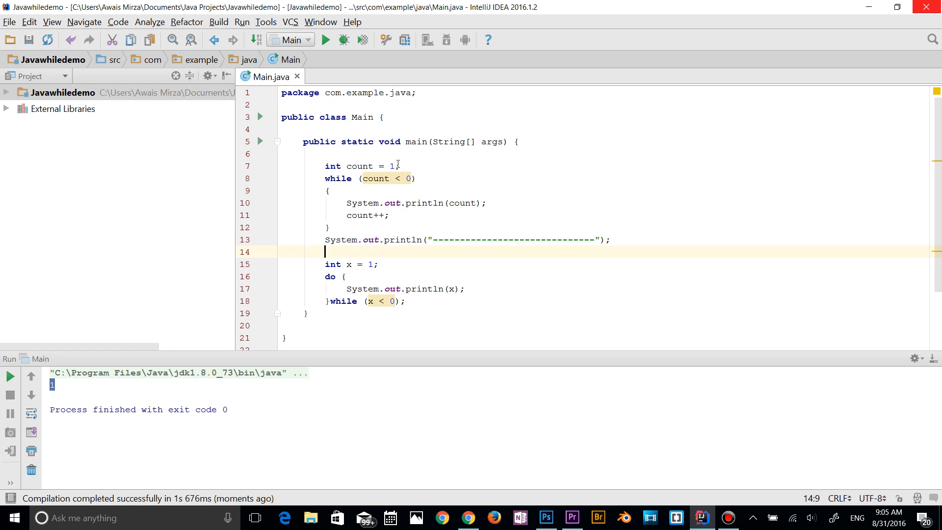
mouse_move(399, 179)
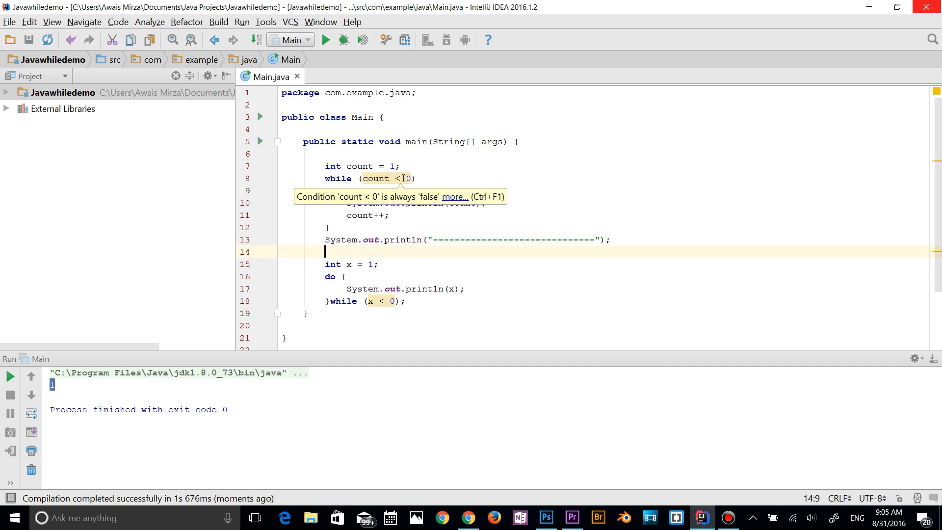
mouse_move(426, 204)
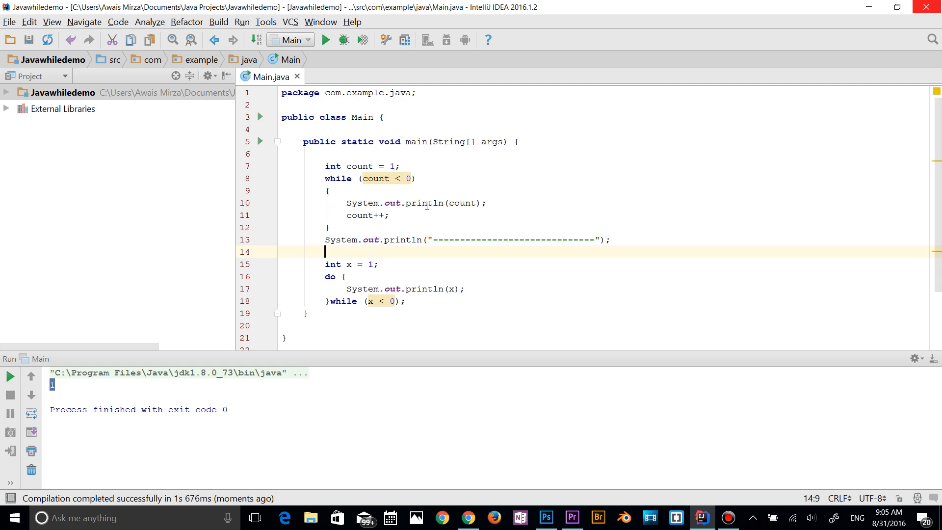
mouse_move(327, 33)
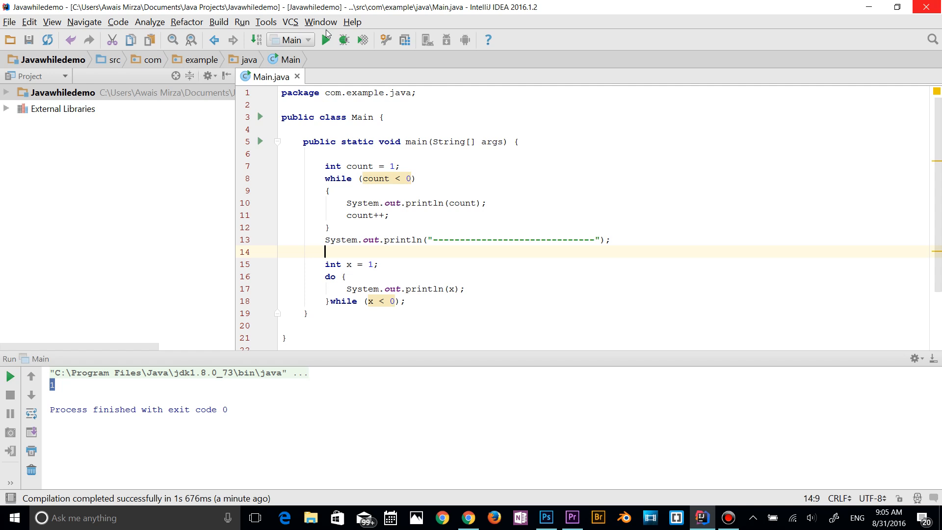
Step: Re-run Main to print the dashed separator followed by 1
click(325, 40)
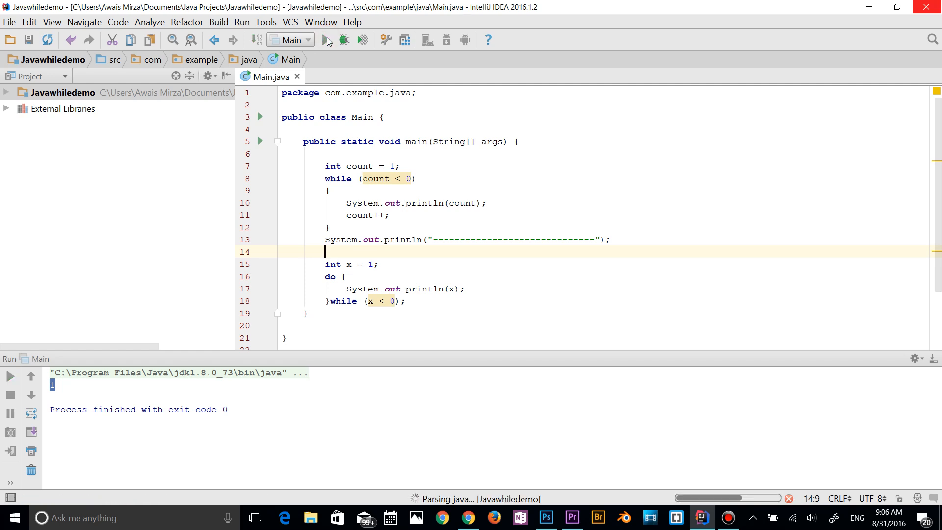
click(328, 40)
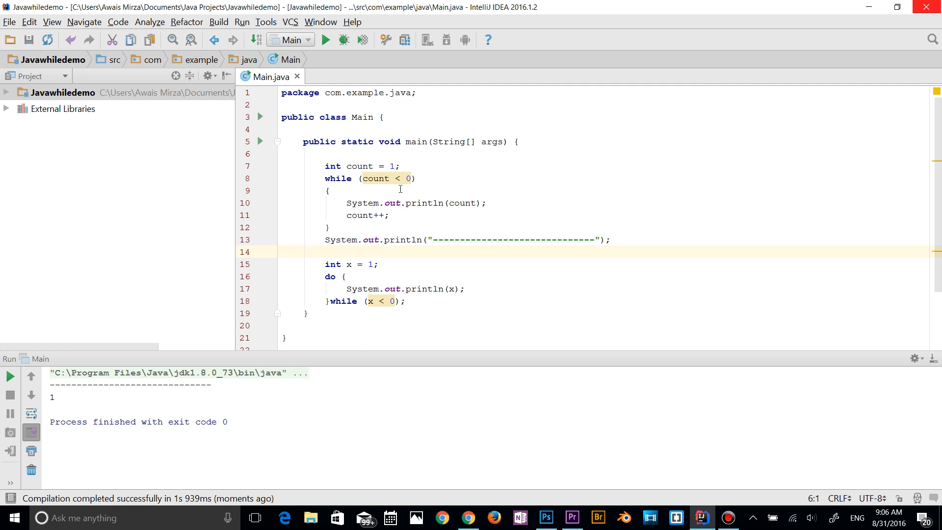
mouse_move(391, 203)
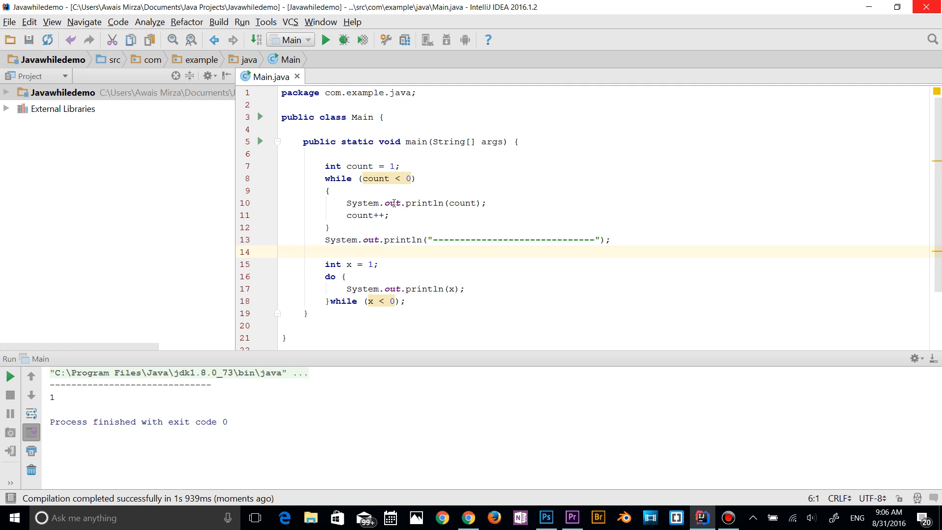
mouse_move(377, 179)
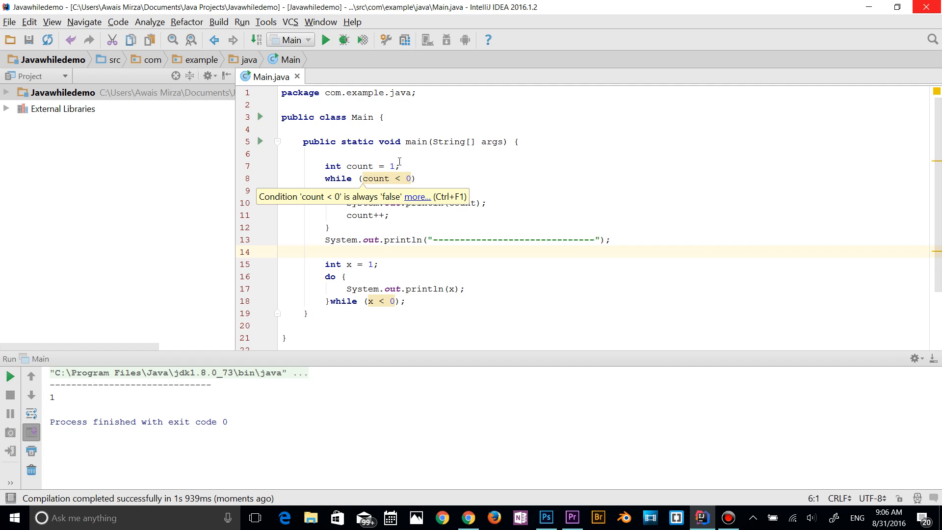
mouse_move(319, 220)
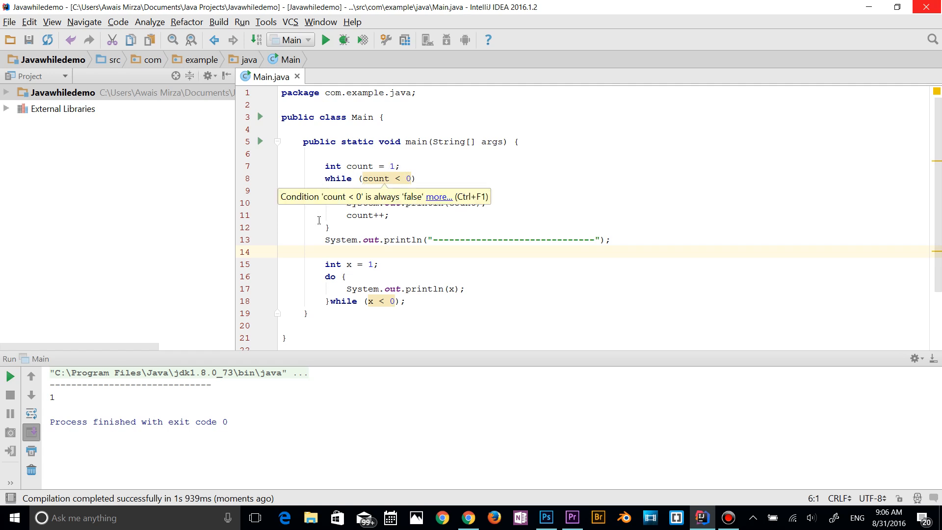
mouse_move(480, 230)
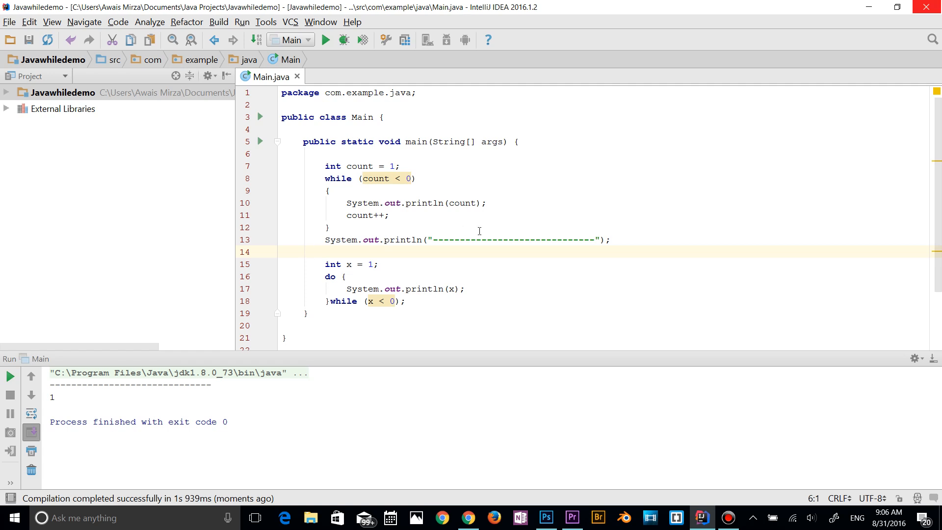
mouse_move(345, 276)
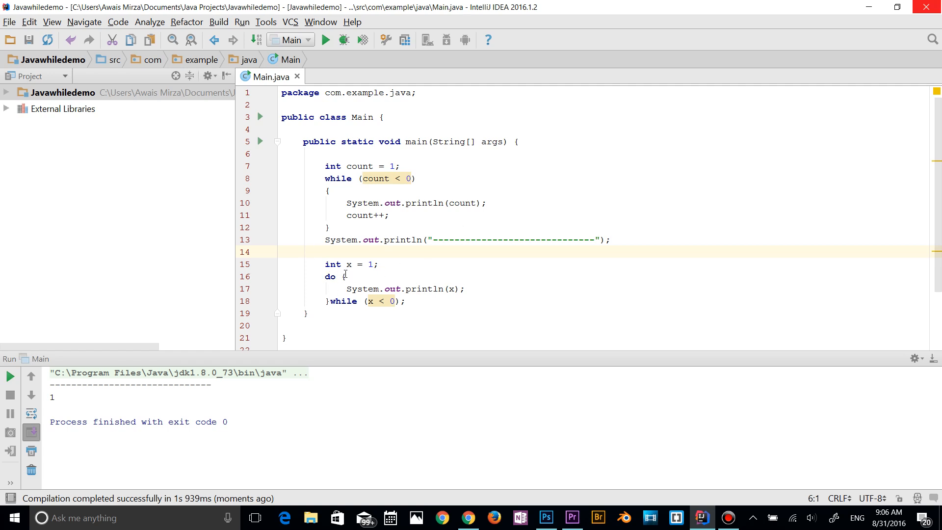
mouse_move(335, 265)
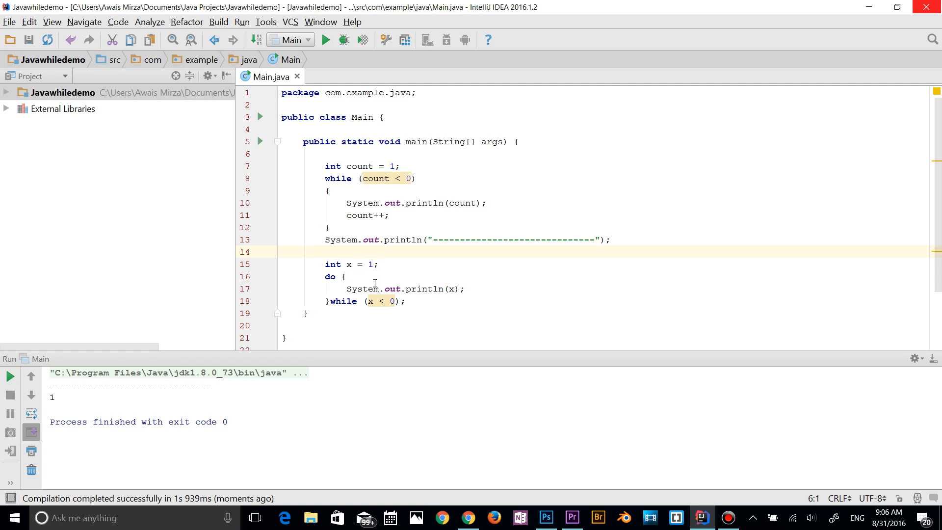
mouse_move(332, 301)
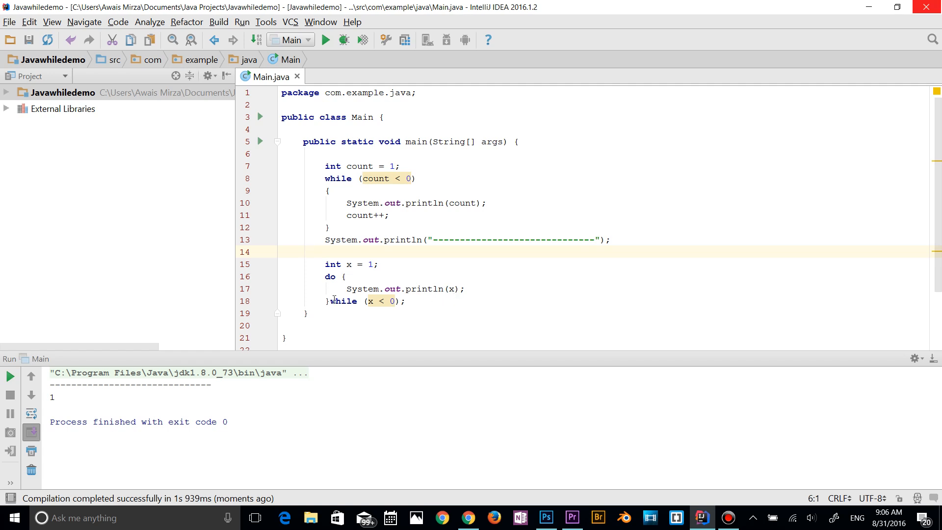
mouse_move(390, 302)
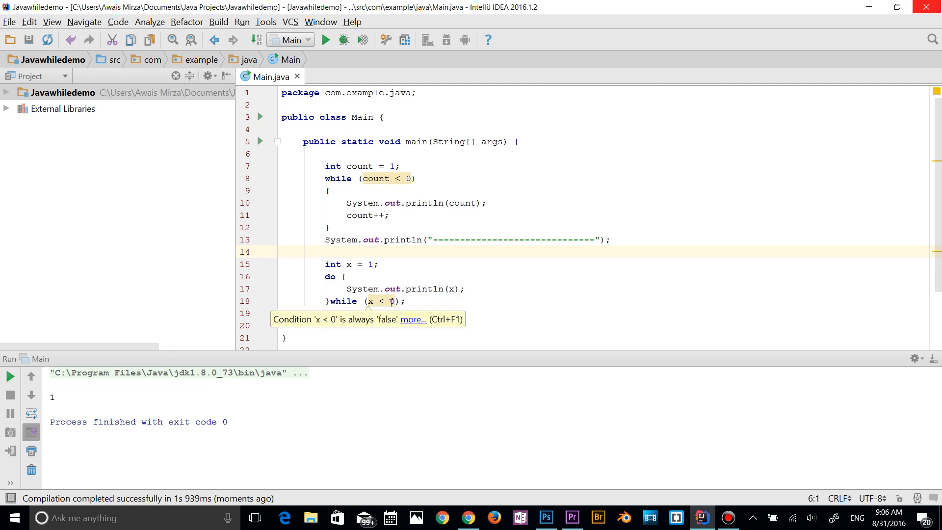
mouse_move(332, 276)
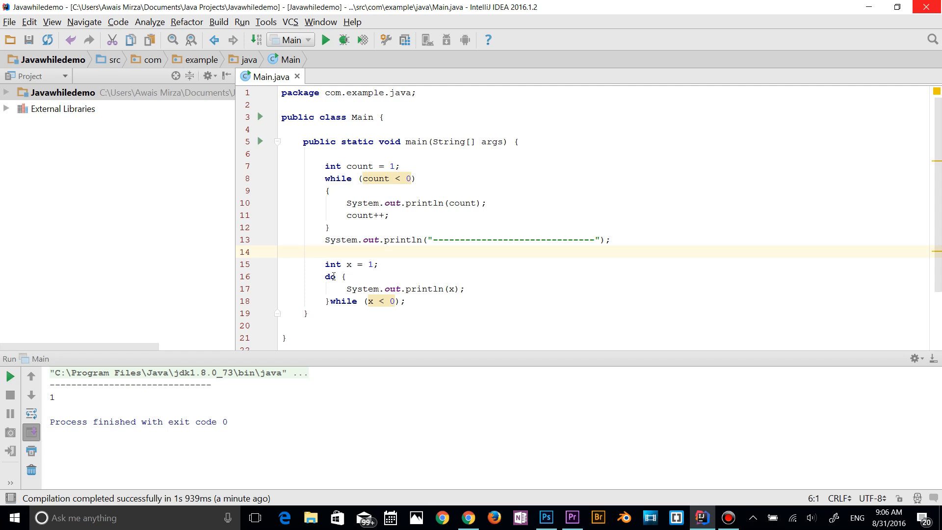
drag(347, 289, 450, 289)
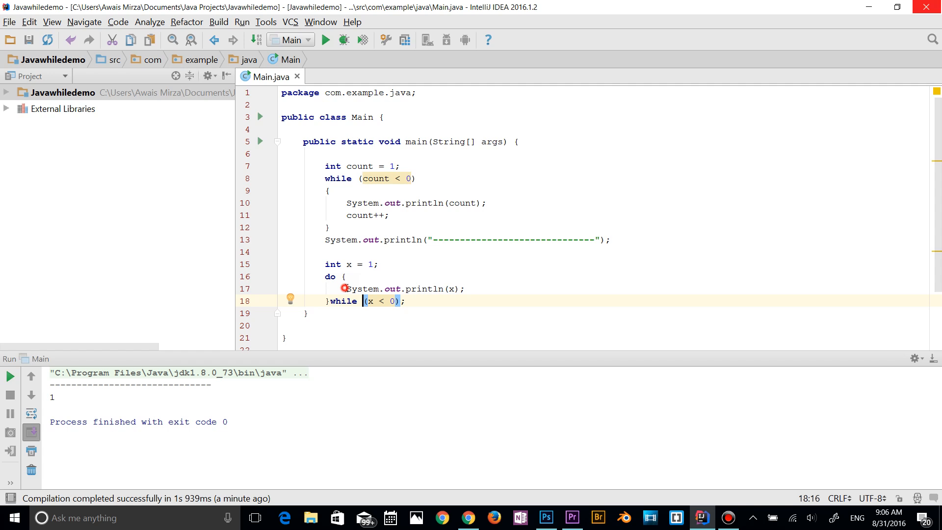
drag(347, 289, 465, 289)
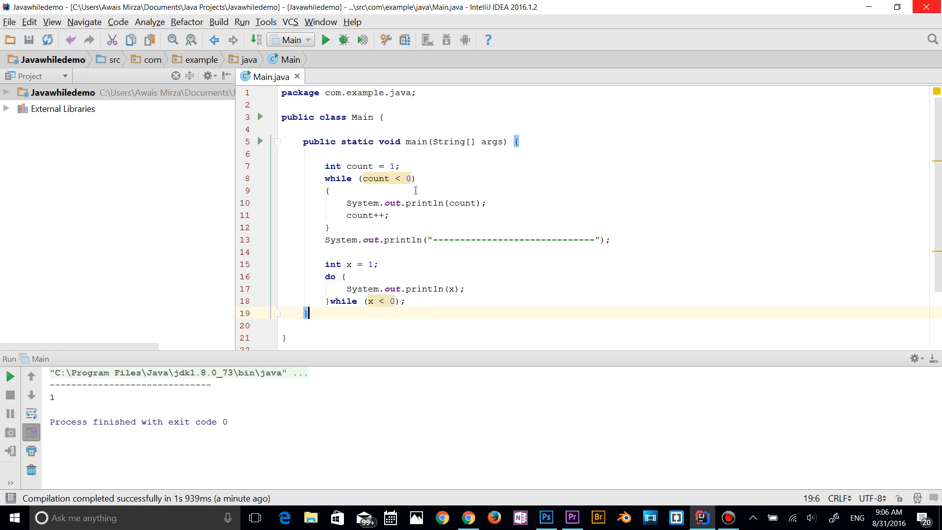
mouse_move(377, 200)
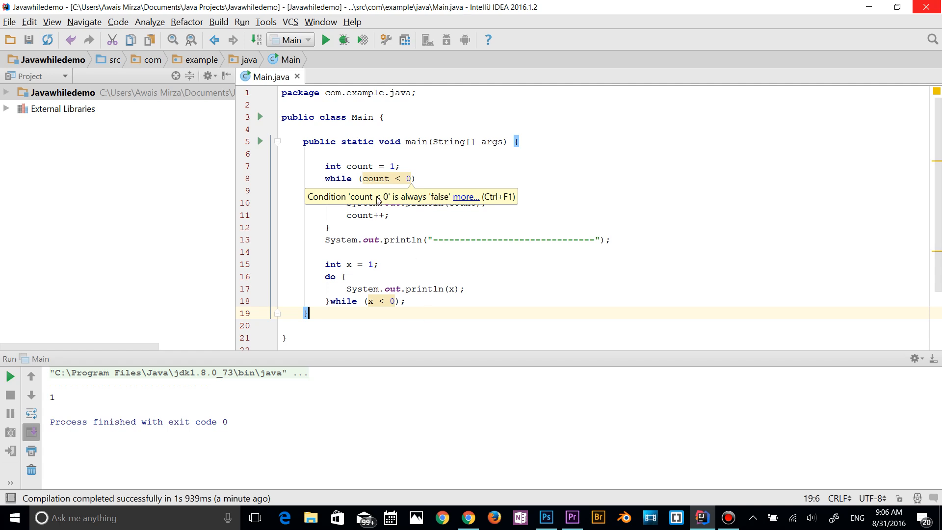
mouse_move(363, 279)
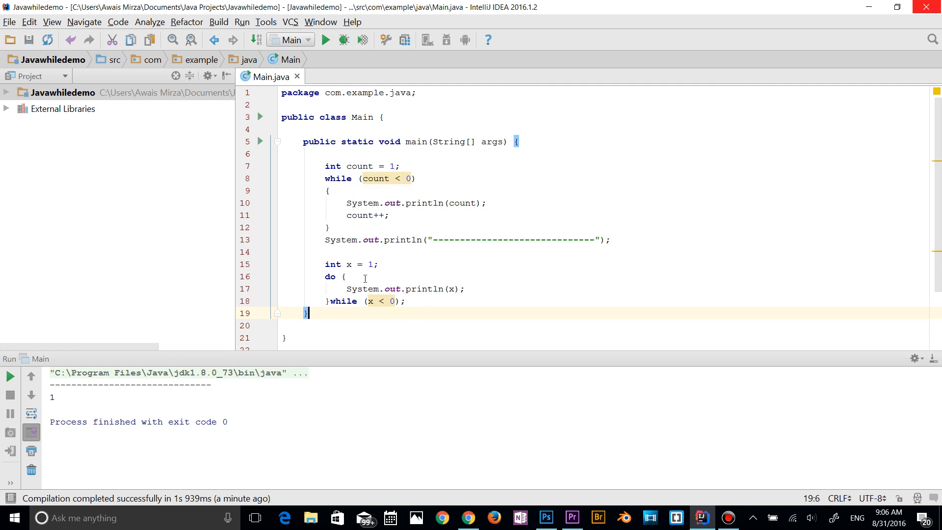